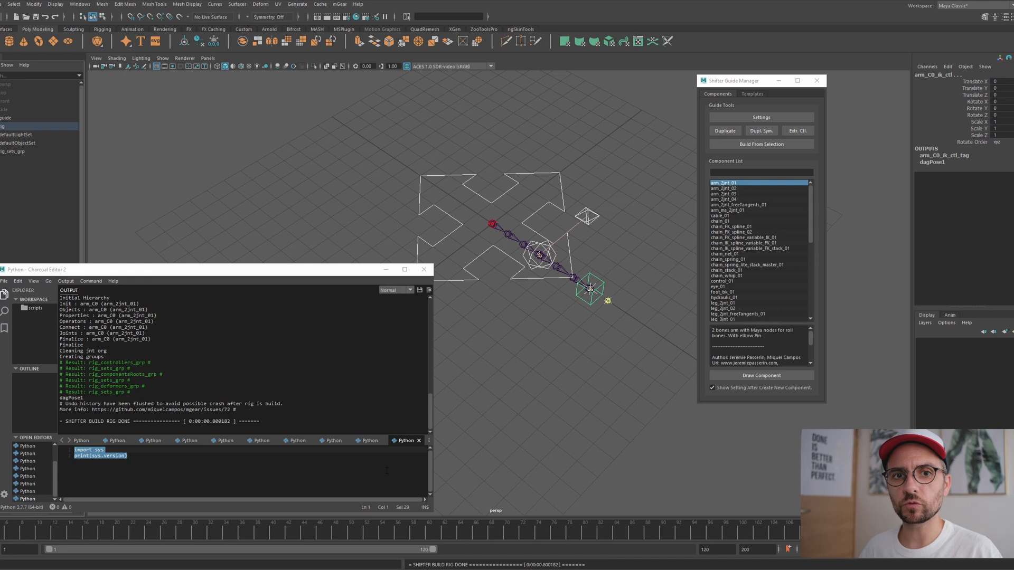
pyautogui.moveTo(318, 176)
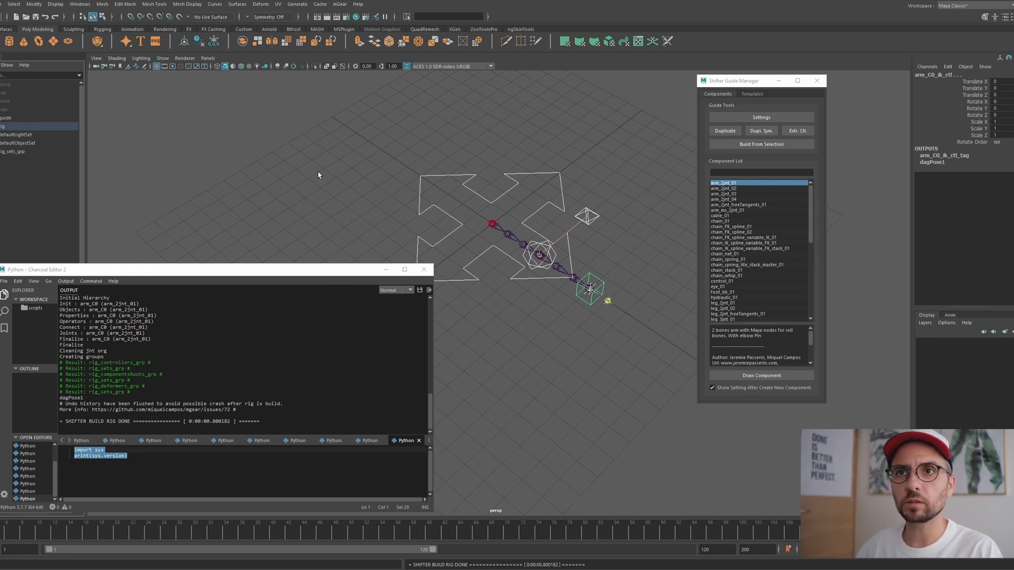
pyautogui.moveTo(163, 144)
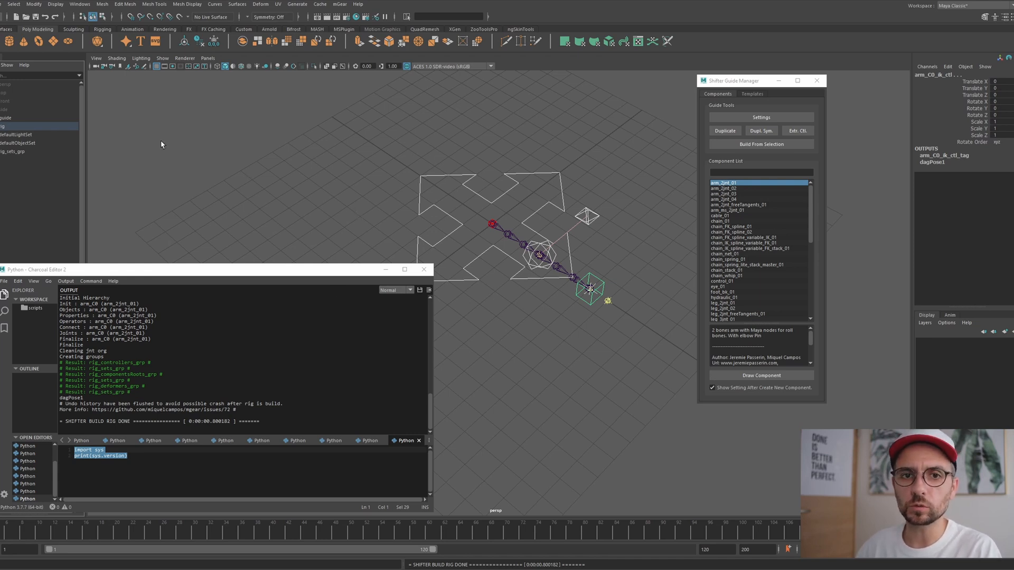
pyautogui.moveTo(499, 202)
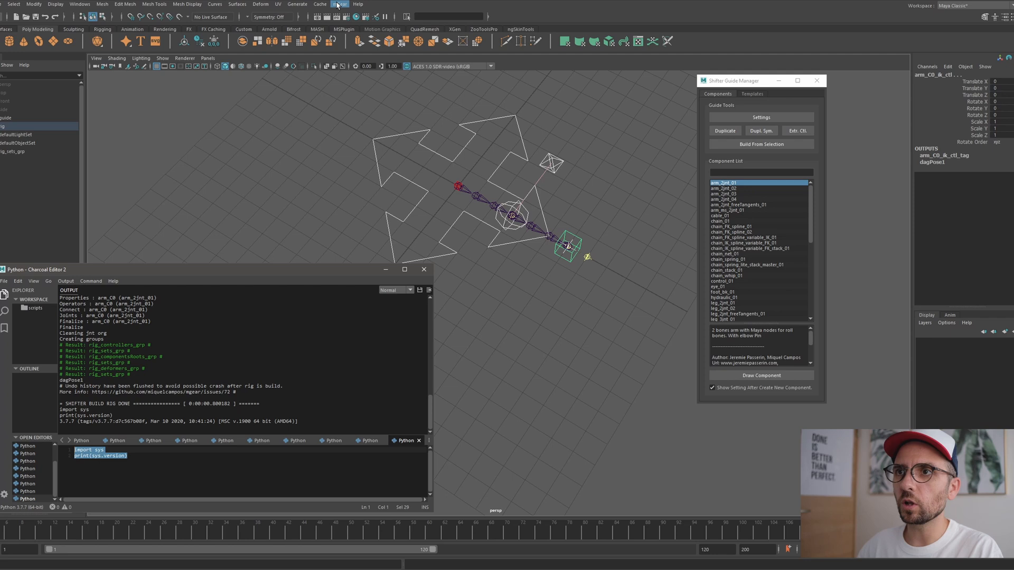
# Bring up the Xgen IGS Boost panel and browse the mGear tool list from the menu bar.
pyautogui.click(342, 5)
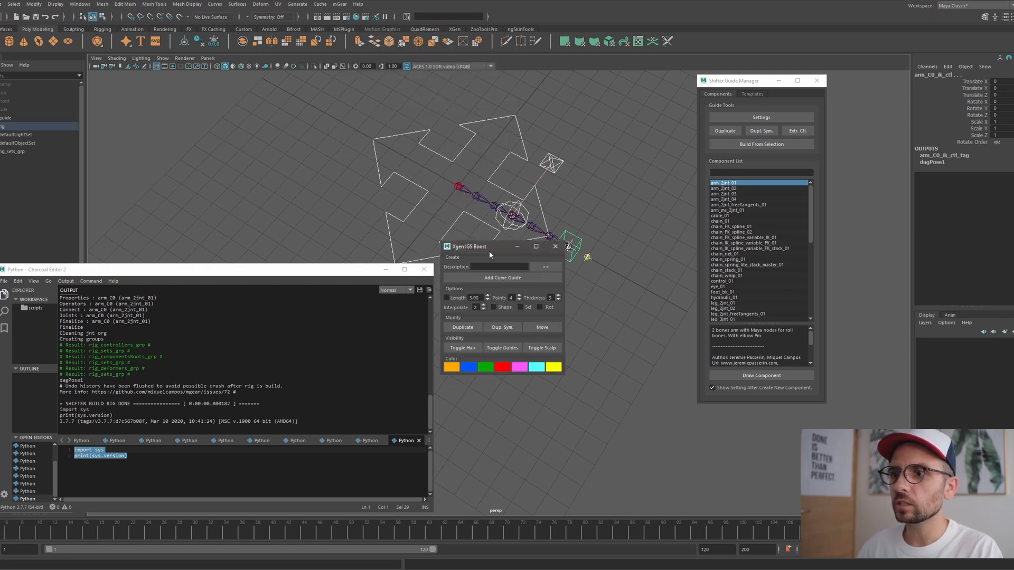
pyautogui.click(339, 4)
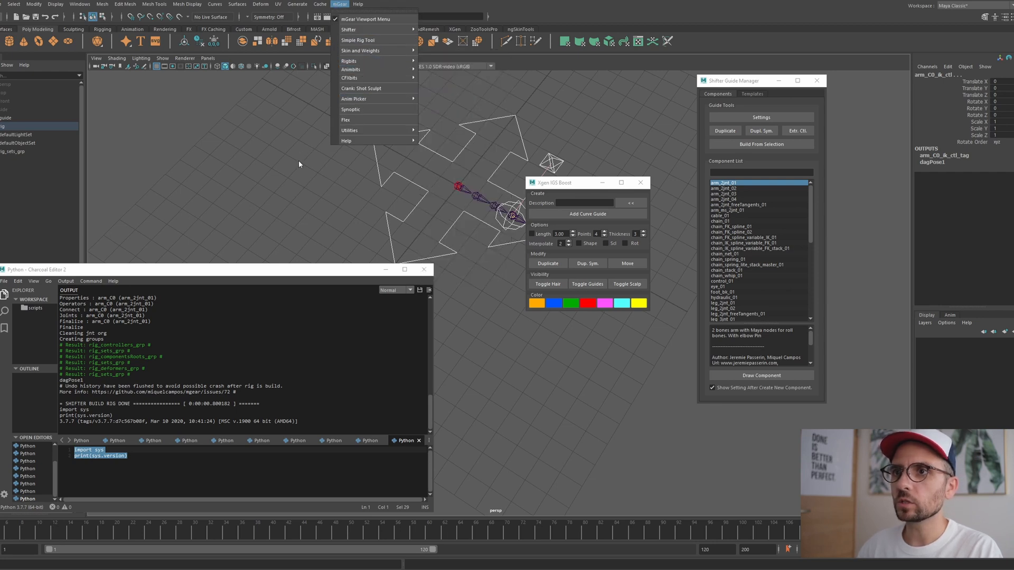
pyautogui.moveTo(287, 158)
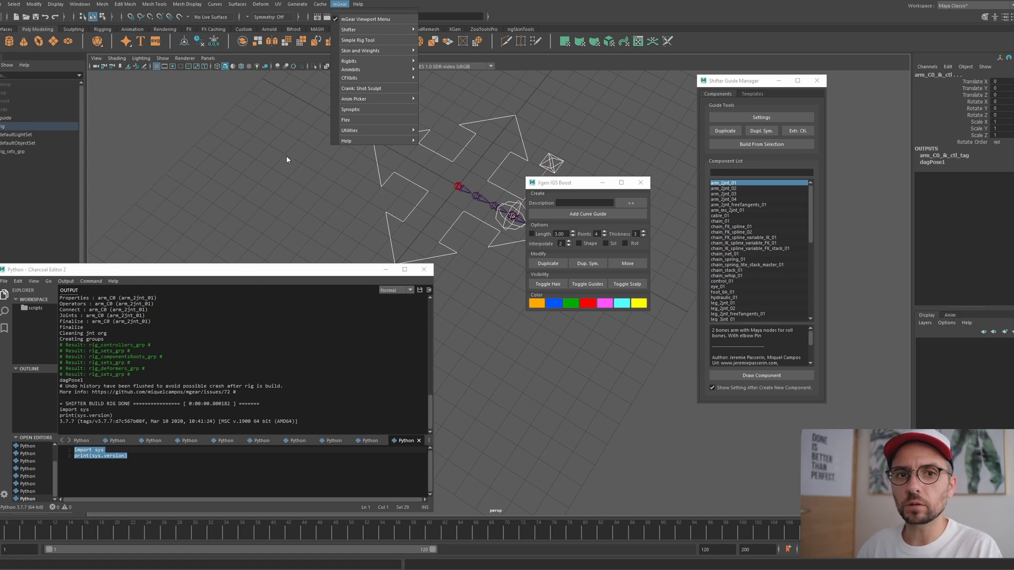
pyautogui.moveTo(270, 211)
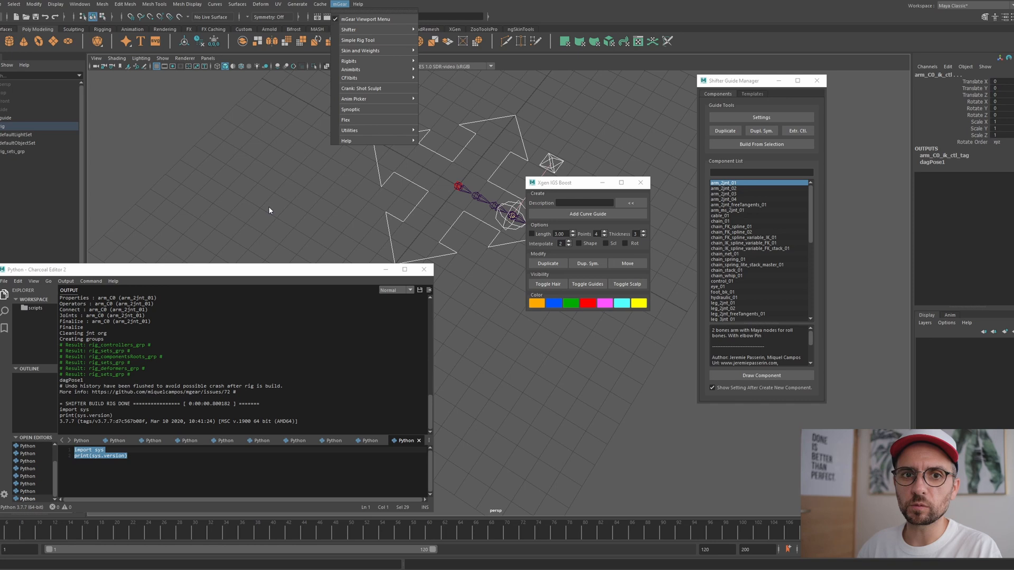
pyautogui.moveTo(274, 192)
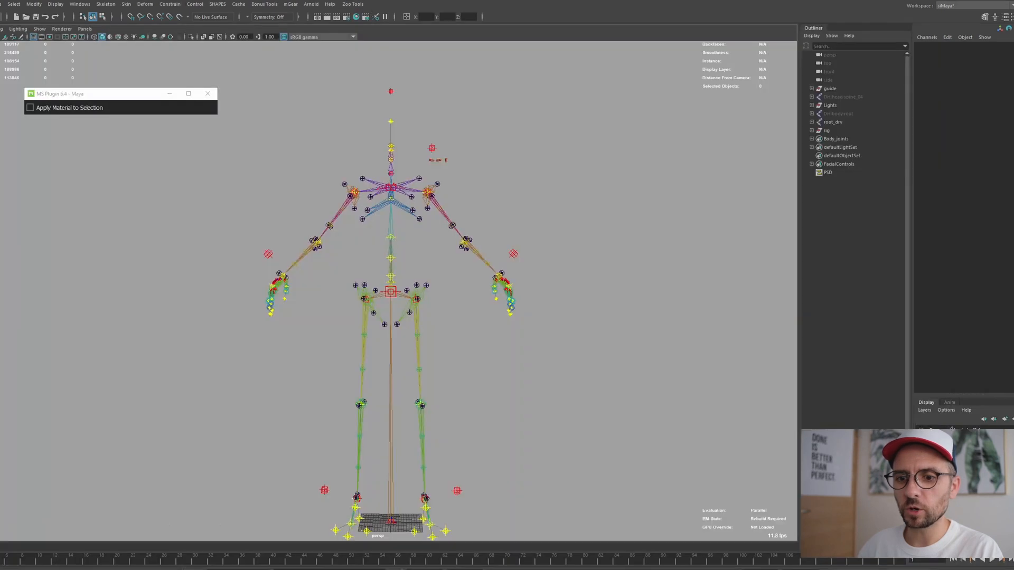
pyautogui.moveTo(424, 318)
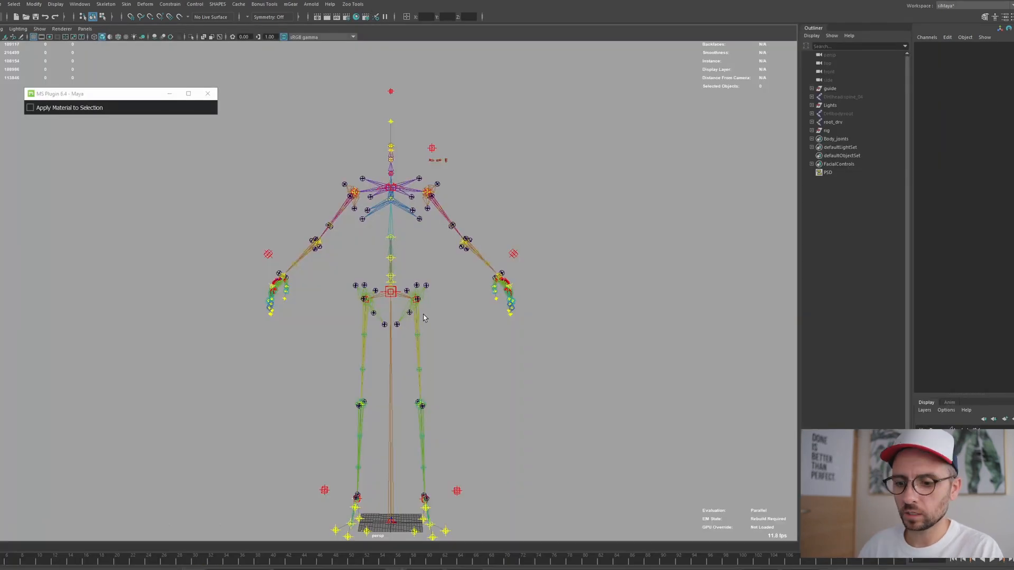
pyautogui.moveTo(482, 374)
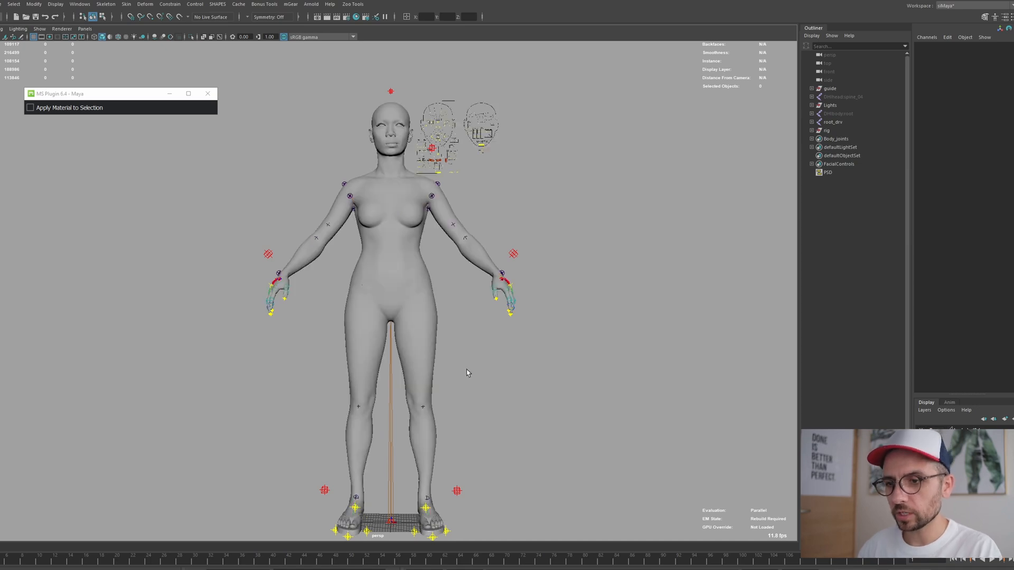
pyautogui.moveTo(406, 281)
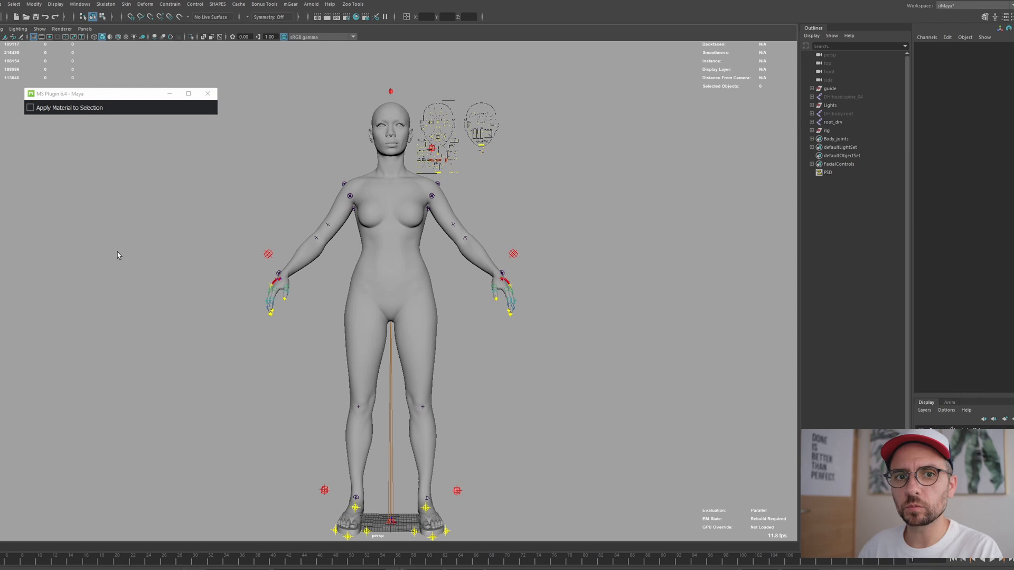
pyautogui.moveTo(197, 310)
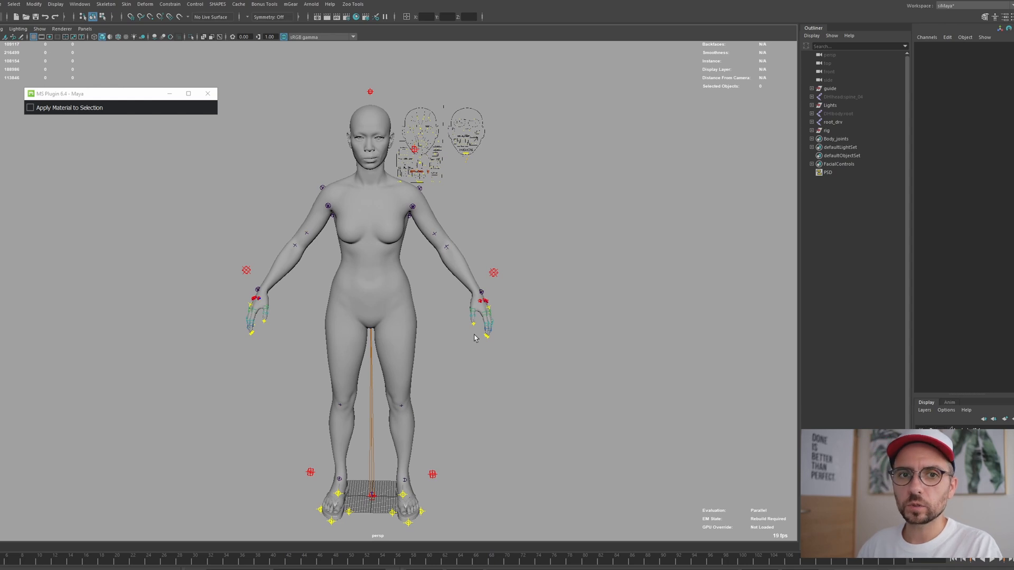
pyautogui.moveTo(672, 198)
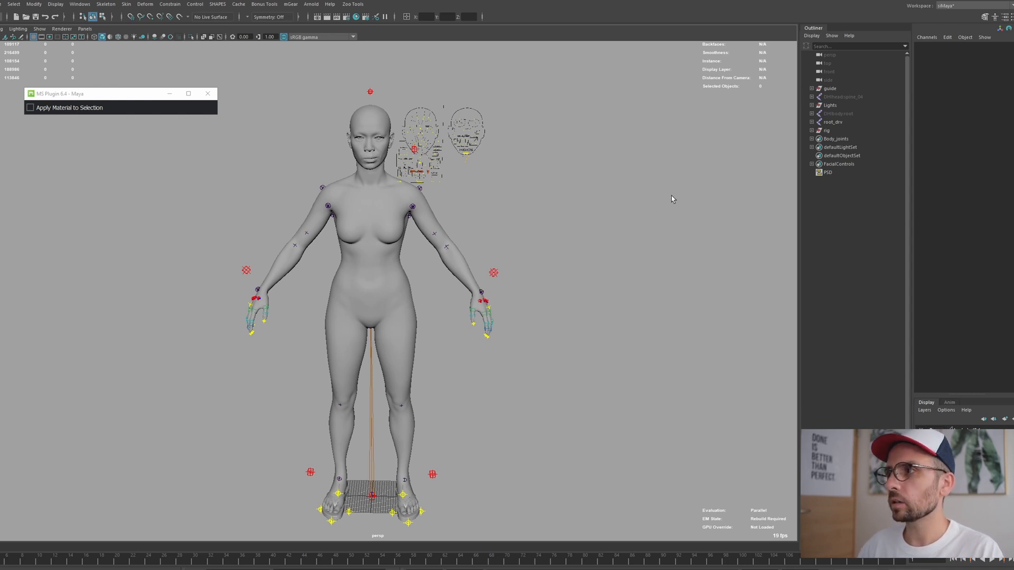
pyautogui.moveTo(758, 195)
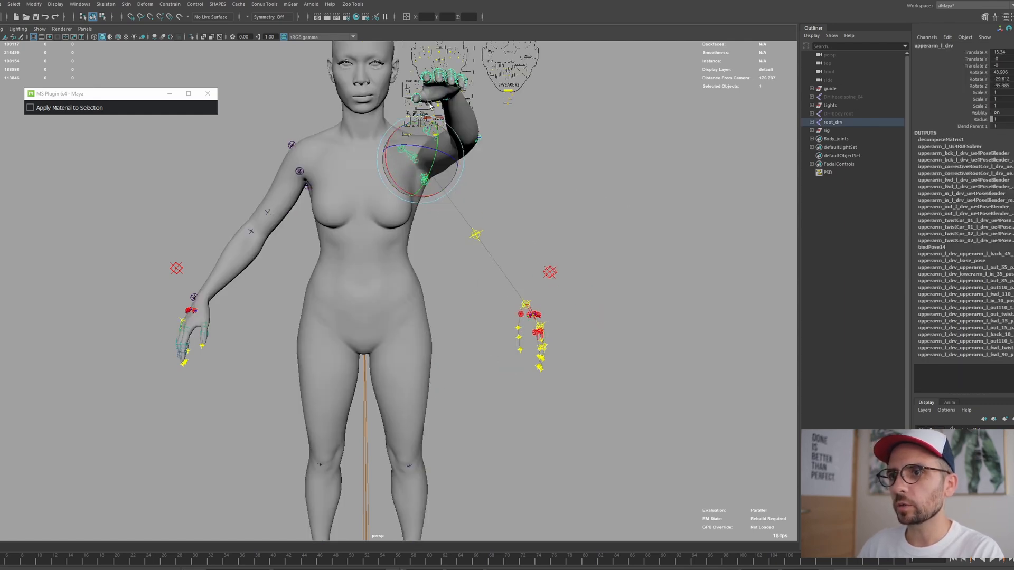
pyautogui.moveTo(427, 162); pyautogui.dragTo(466, 140)
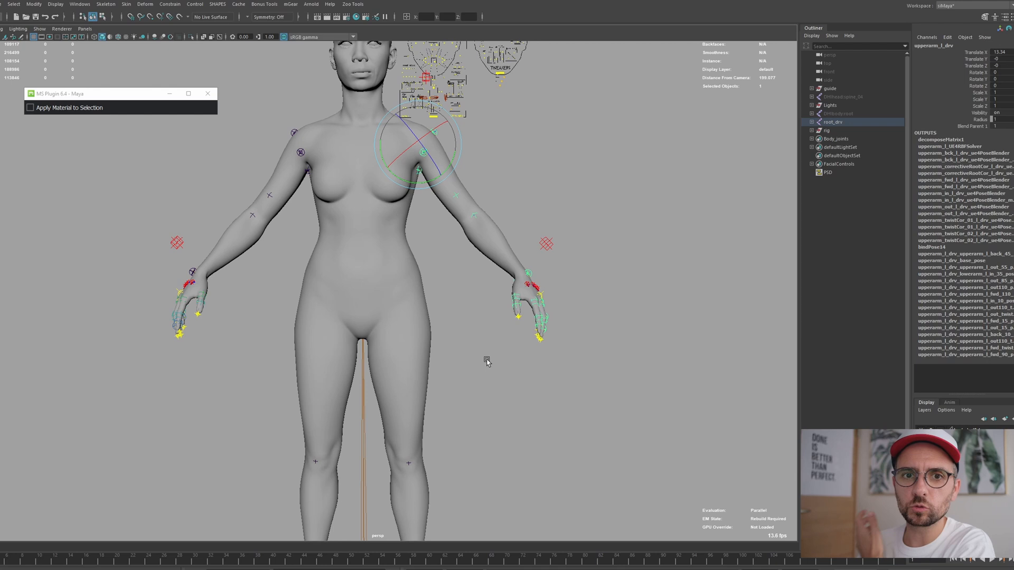
pyautogui.moveTo(764, 116)
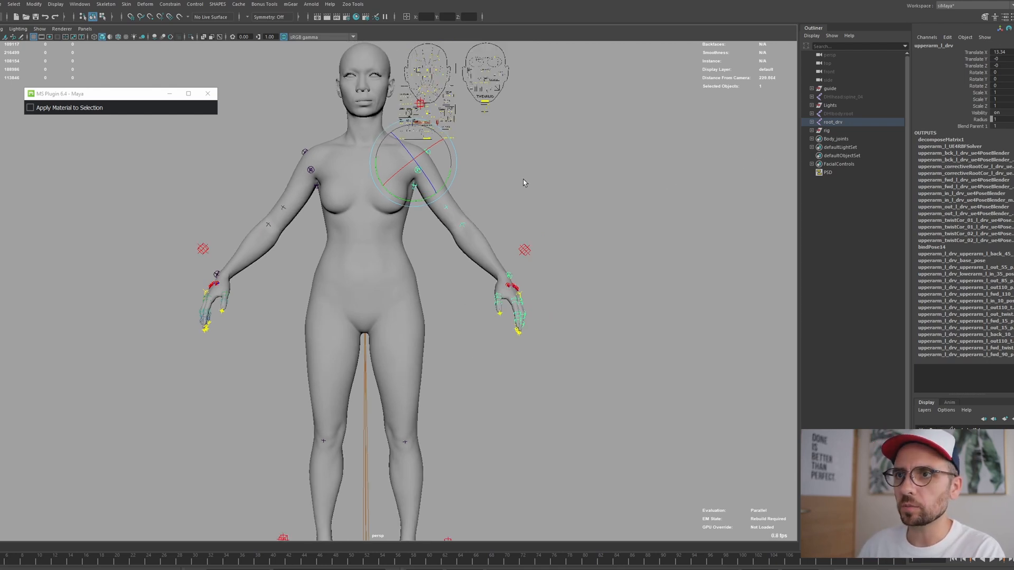
pyautogui.click(831, 87)
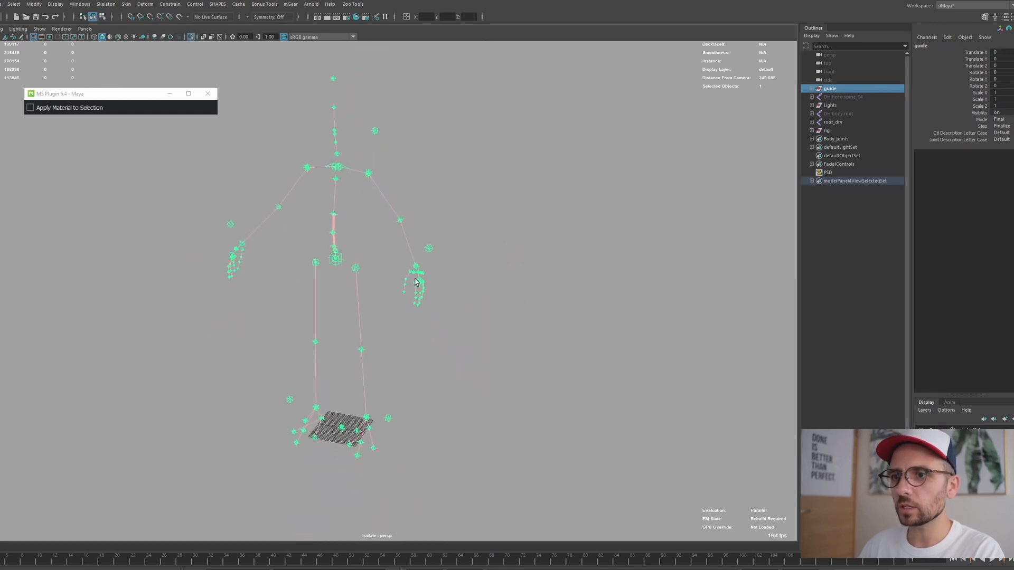
# Browse the mGear menu toward the EPIC MetaHuman Z-up guide template sample.
pyautogui.click(290, 4)
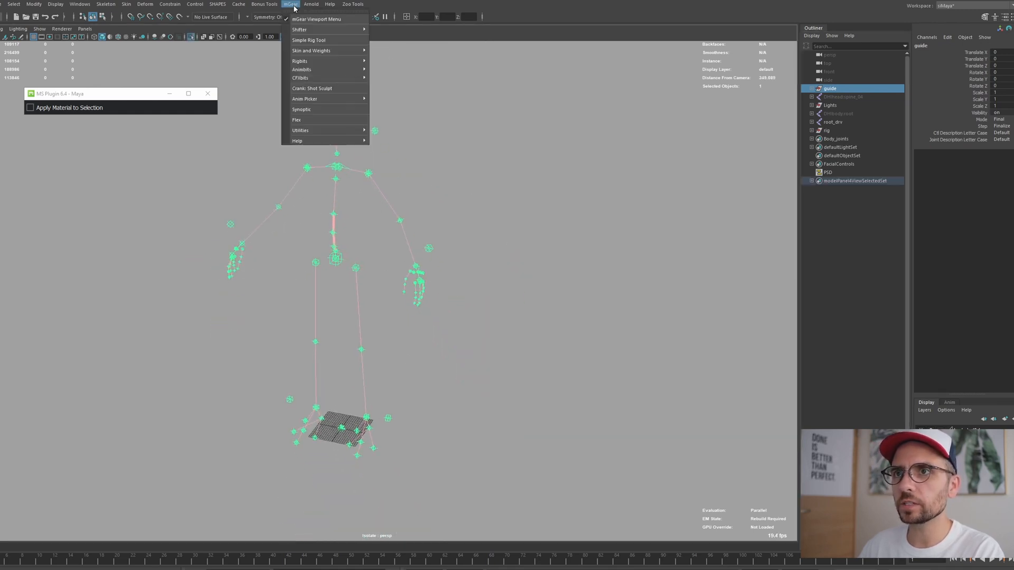
pyautogui.moveTo(307, 61)
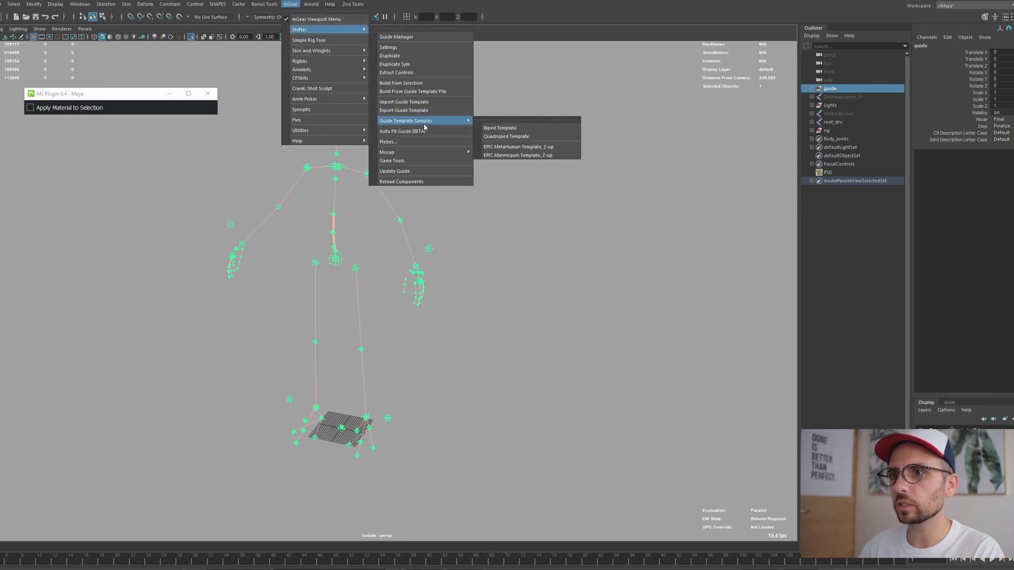
pyautogui.moveTo(519, 147)
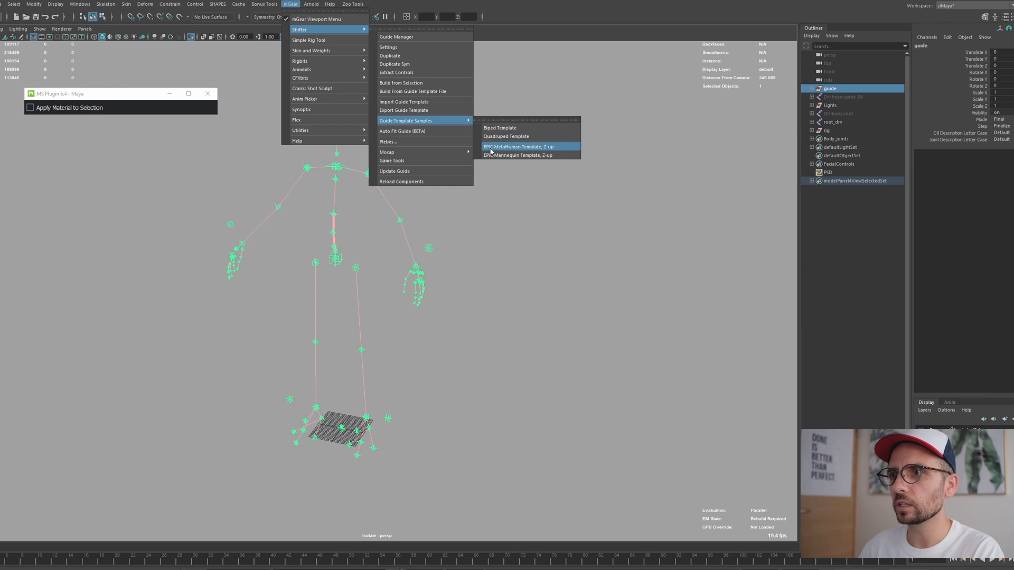
pyautogui.moveTo(574, 222)
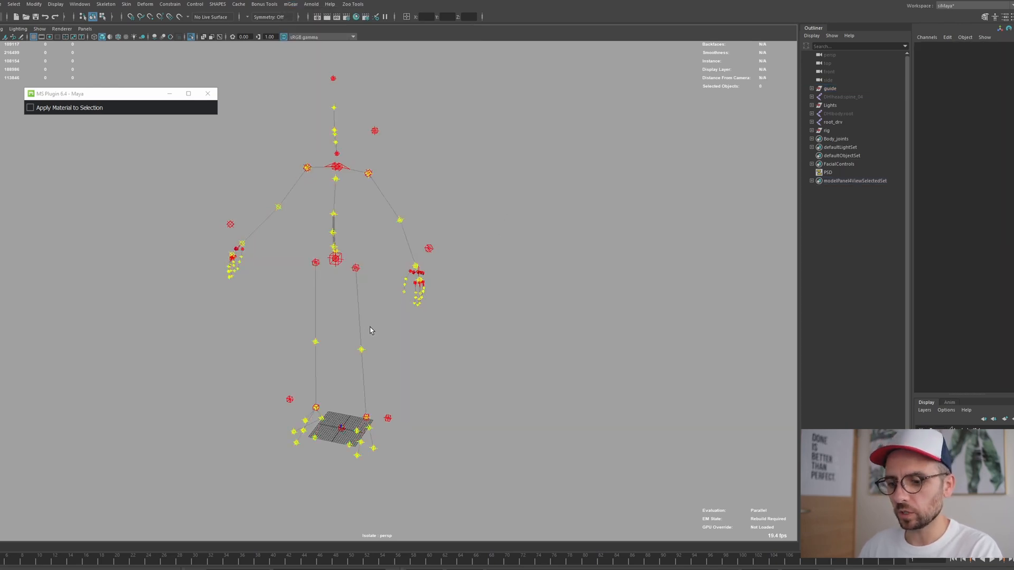
pyautogui.moveTo(442, 304)
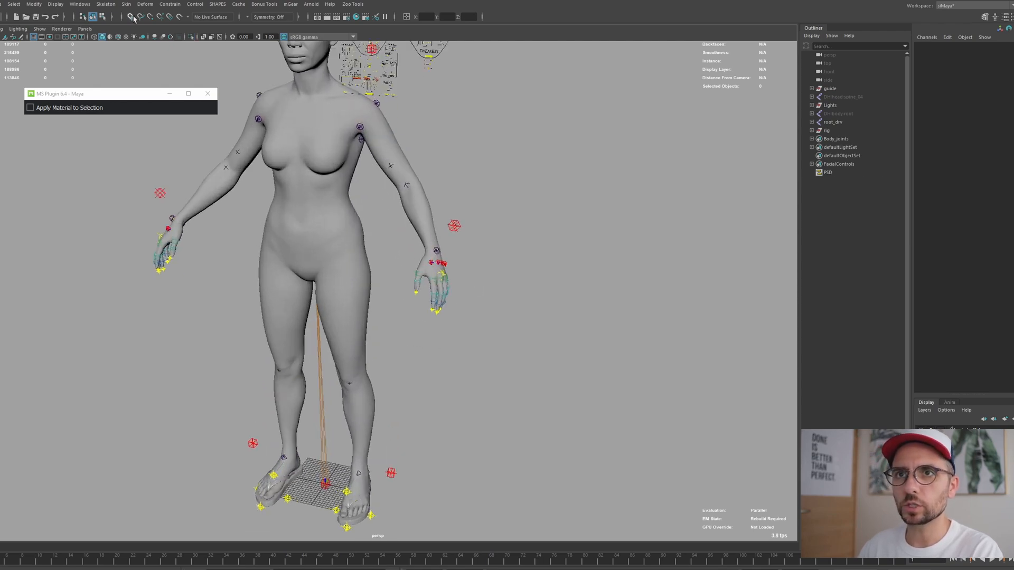
pyautogui.moveTo(421, 454)
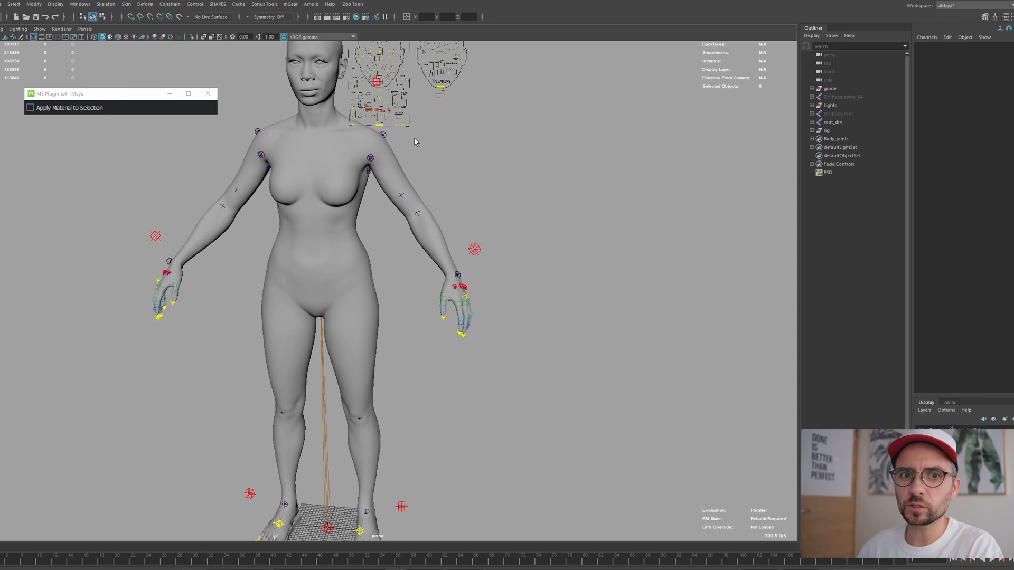
pyautogui.moveTo(367, 188)
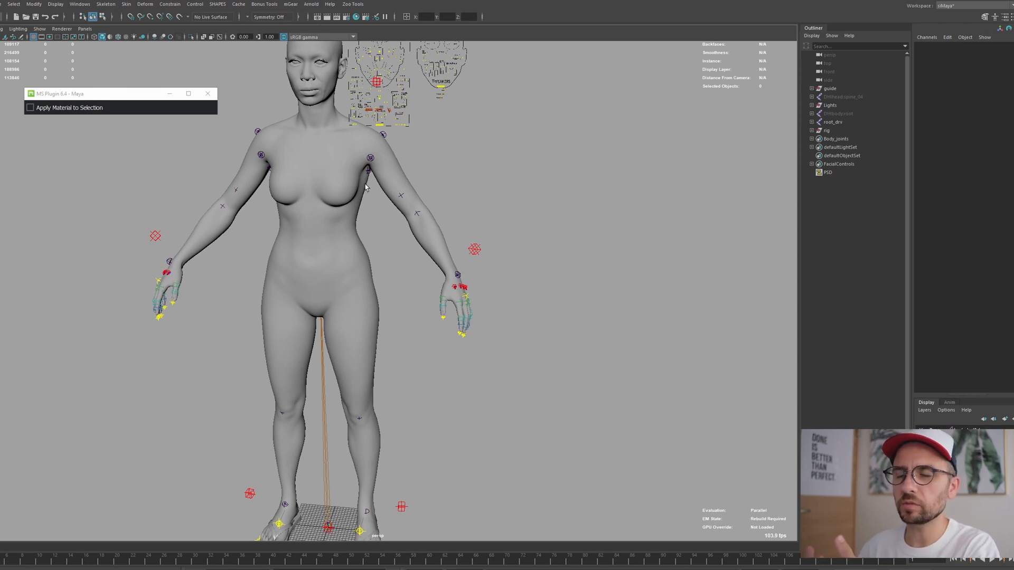
pyautogui.moveTo(397, 167)
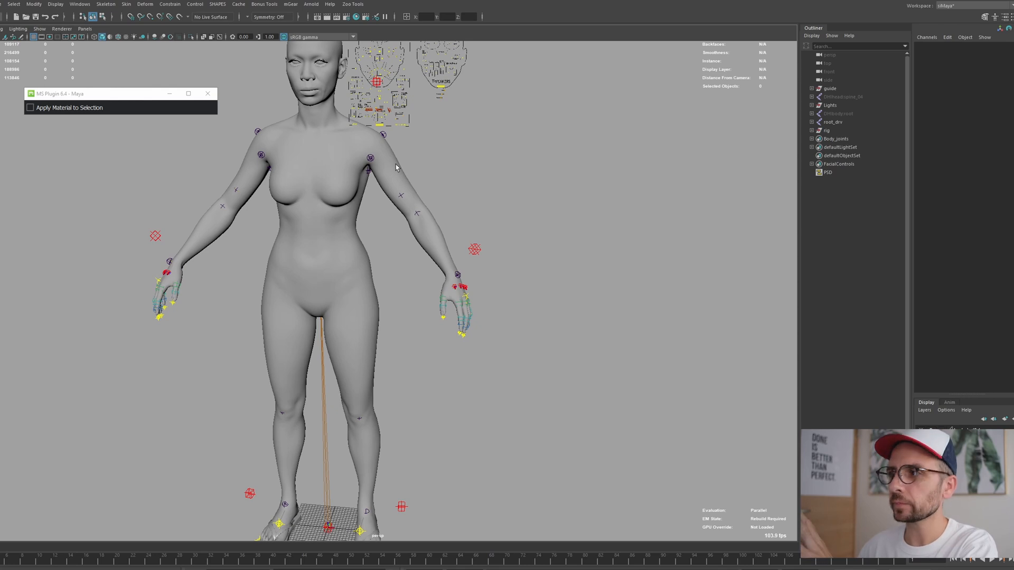
pyautogui.moveTo(466, 260)
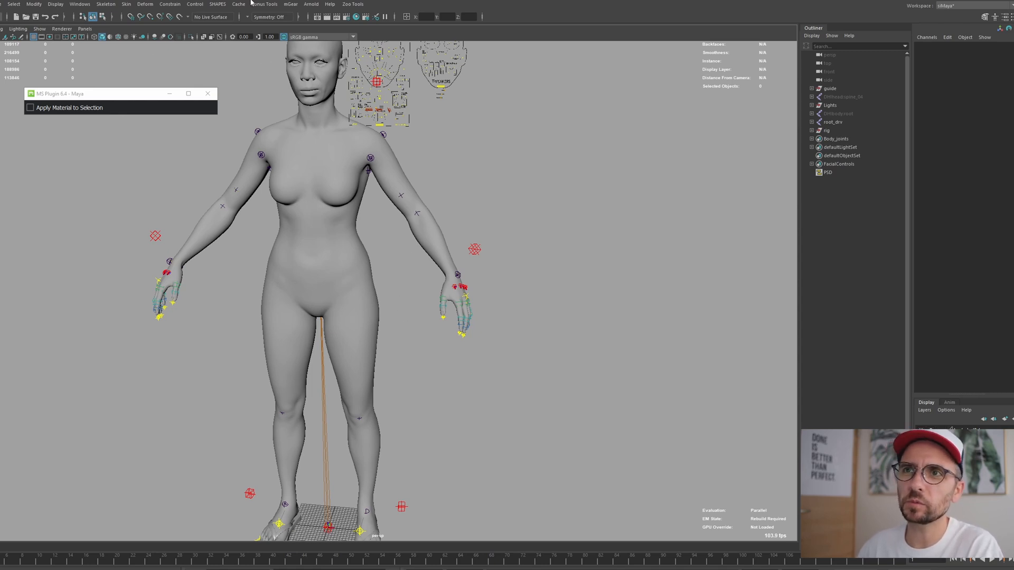
pyautogui.moveTo(445, 211)
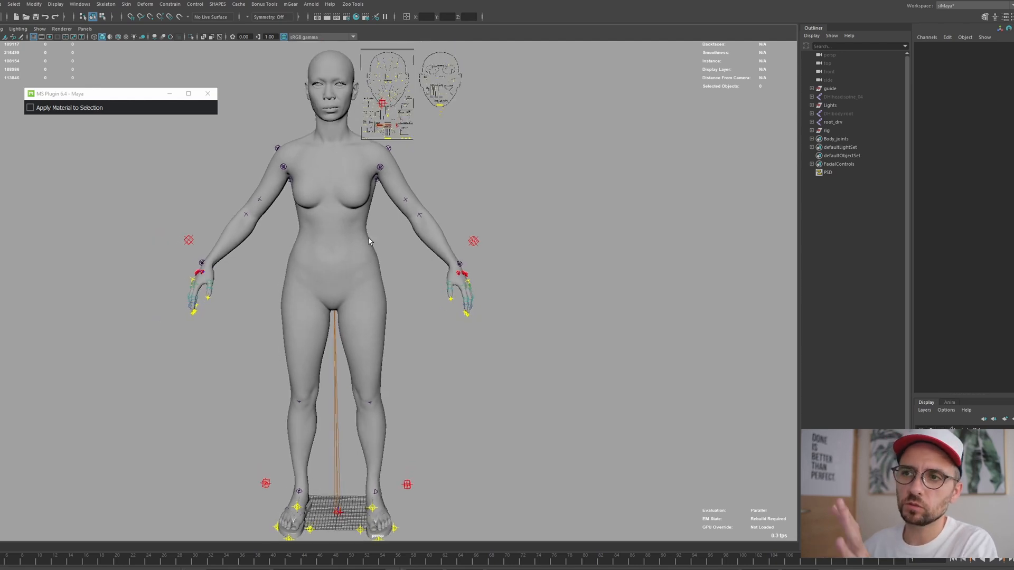
pyautogui.moveTo(365, 182)
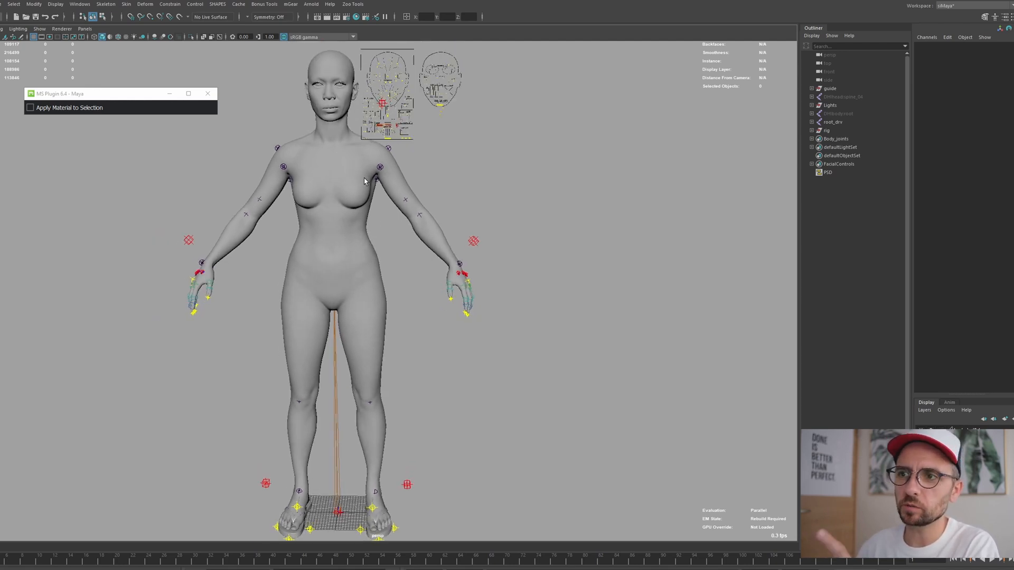
pyautogui.moveTo(367, 184)
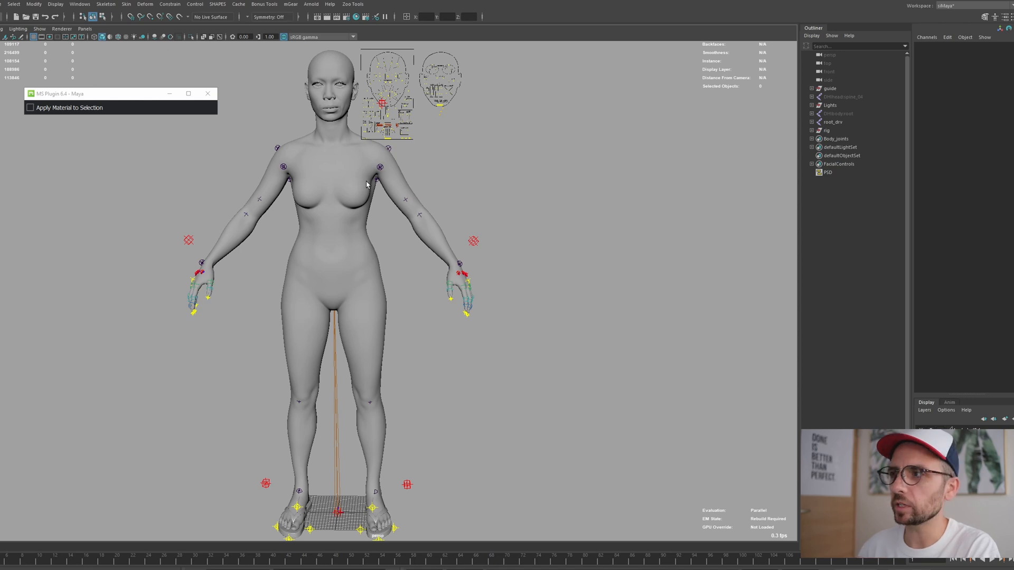
# Select the 'guide' node in the Outliner as the Shifter biped guide root.
pyautogui.click(830, 89)
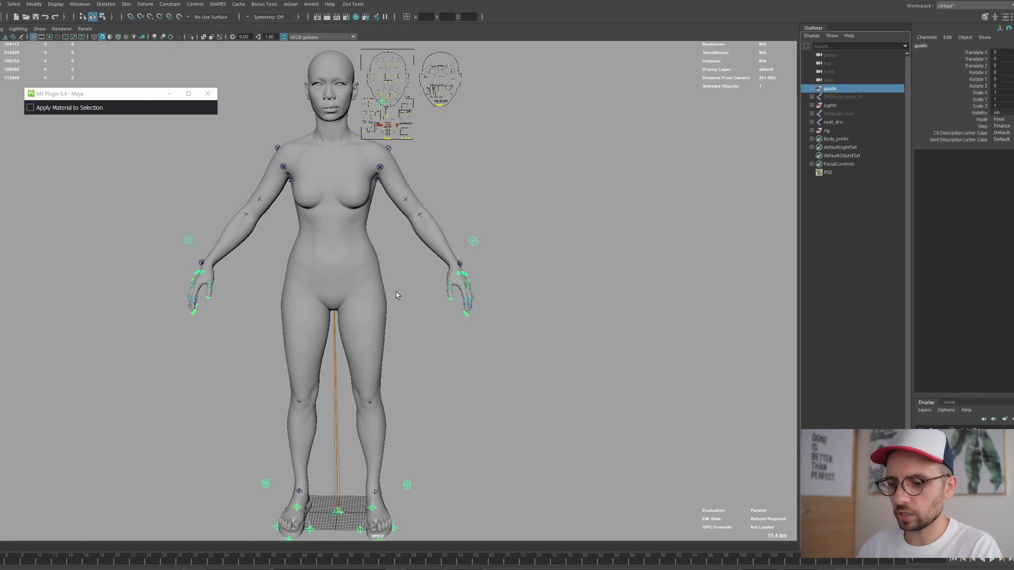
pyautogui.moveTo(336, 290)
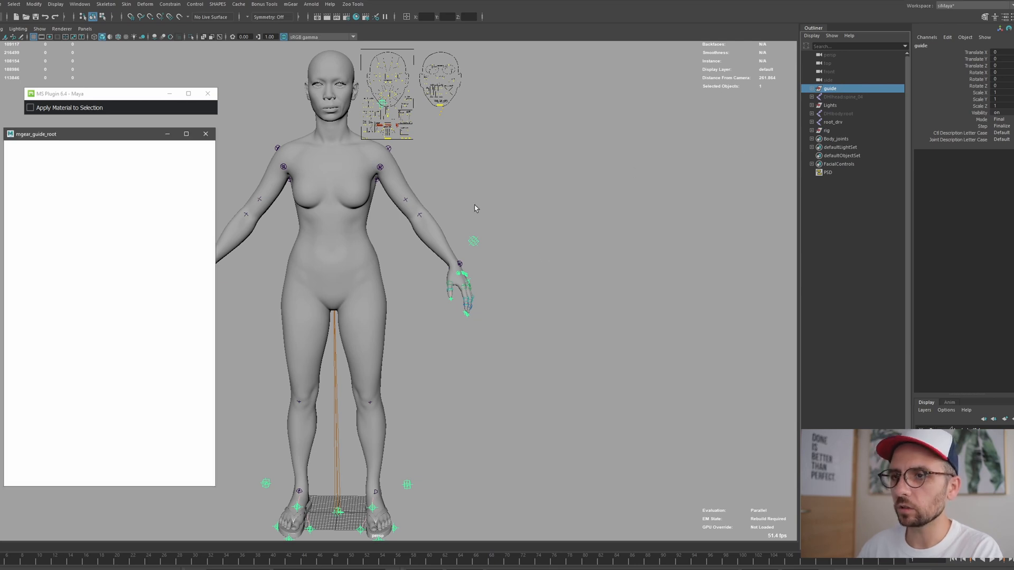
pyautogui.click(109, 150)
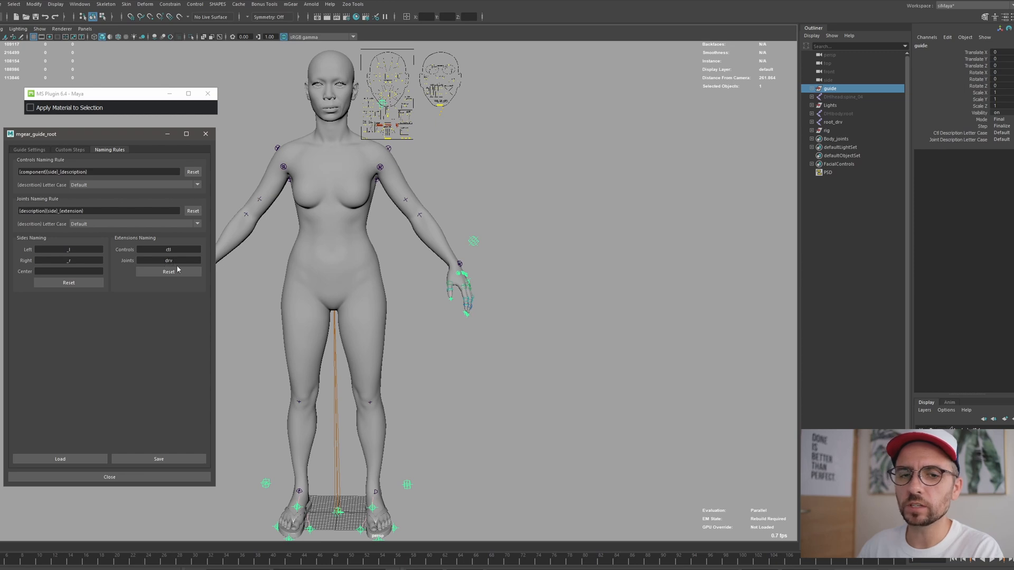
pyautogui.click(109, 477)
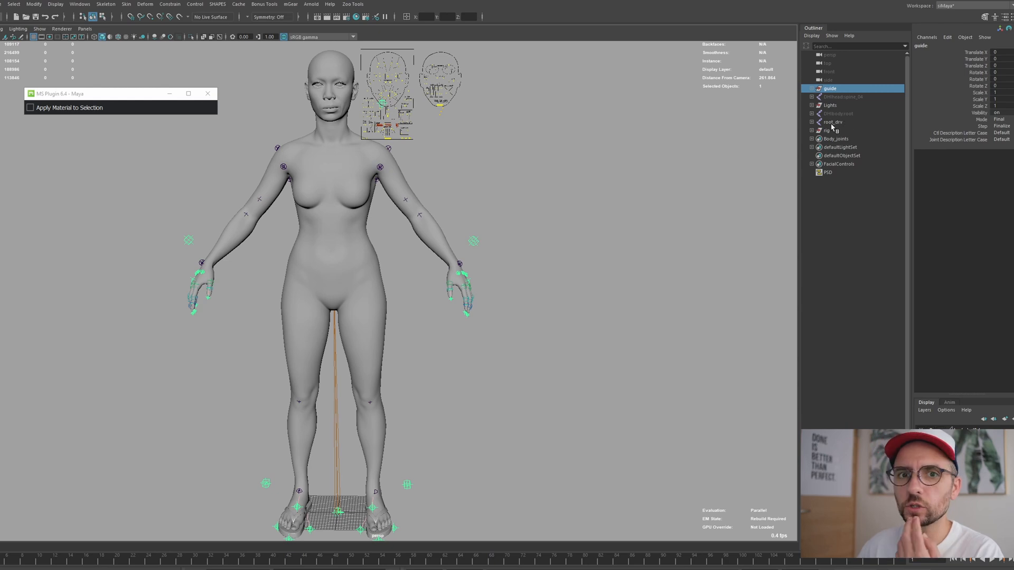
pyautogui.moveTo(829, 117)
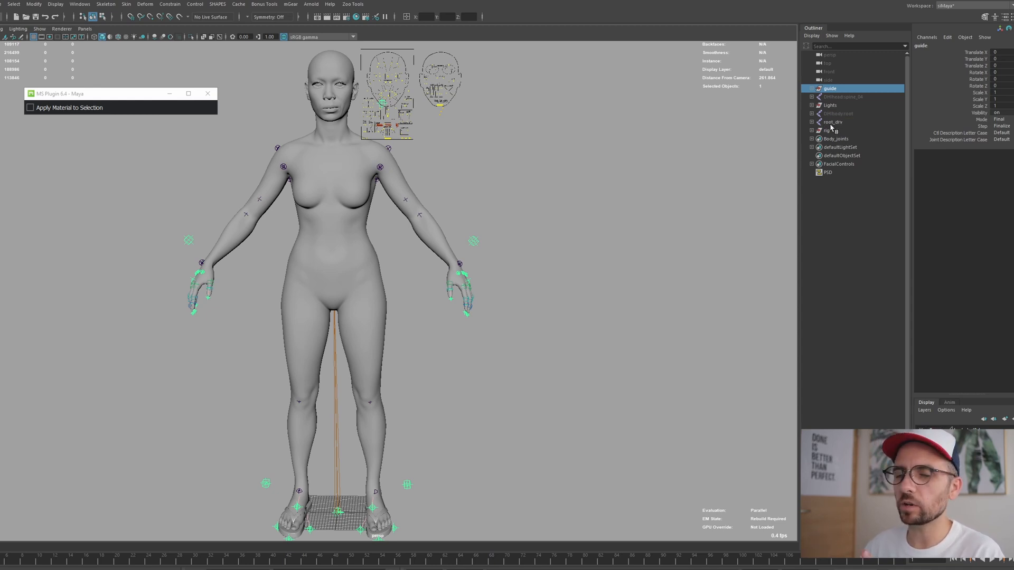
pyautogui.moveTo(835, 132)
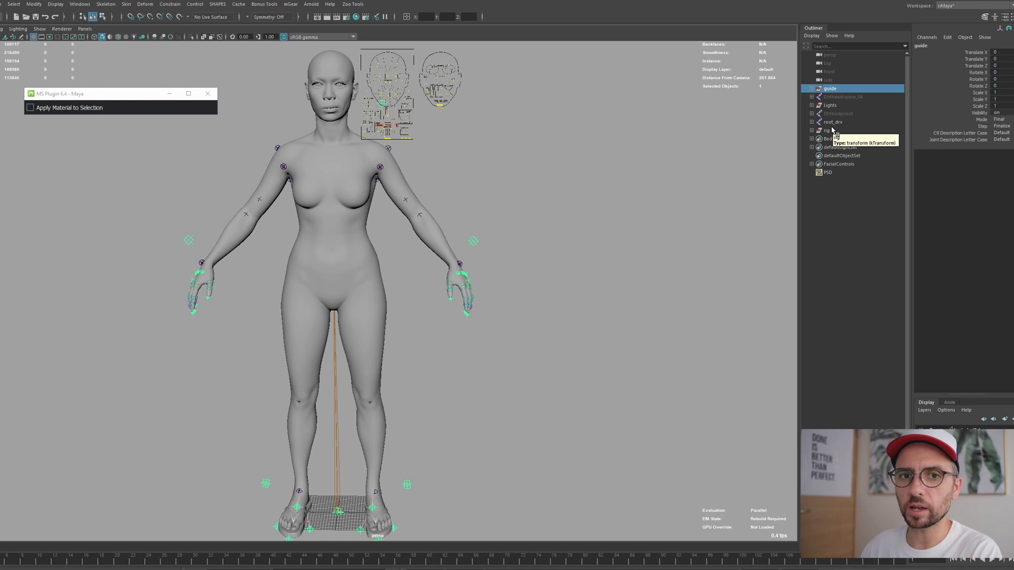
pyautogui.moveTo(830, 97)
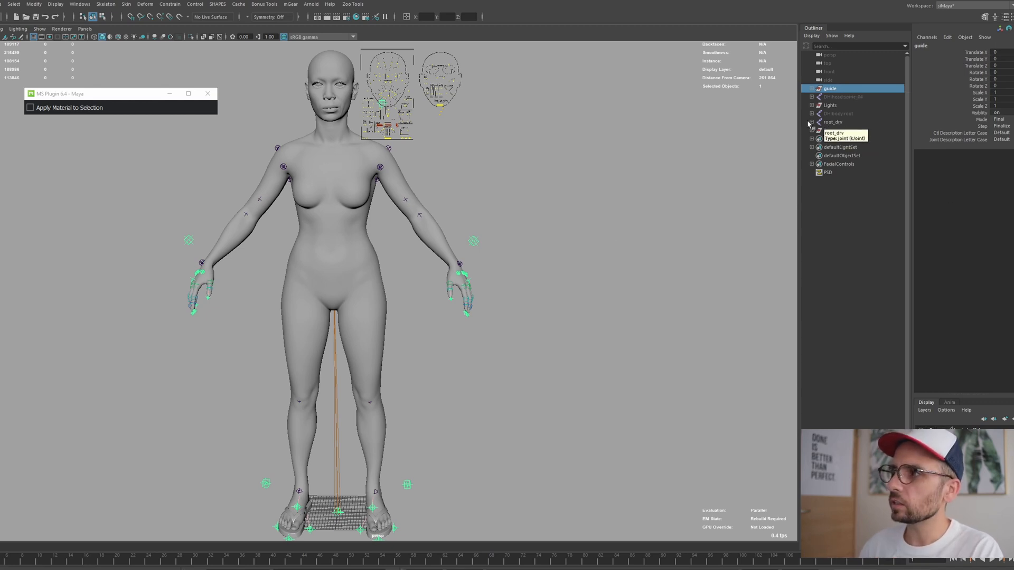
pyautogui.click(811, 122)
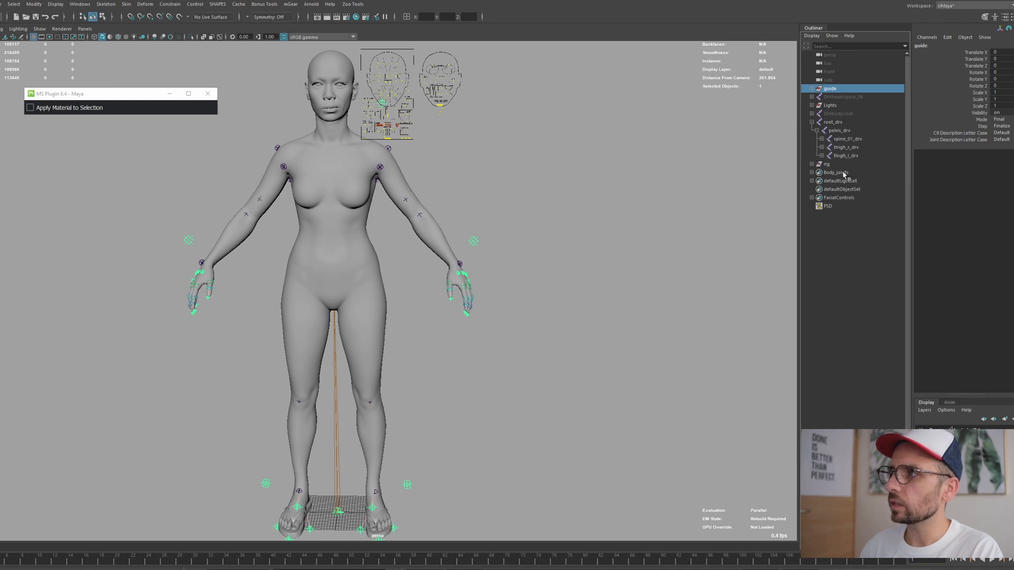
pyautogui.click(811, 121)
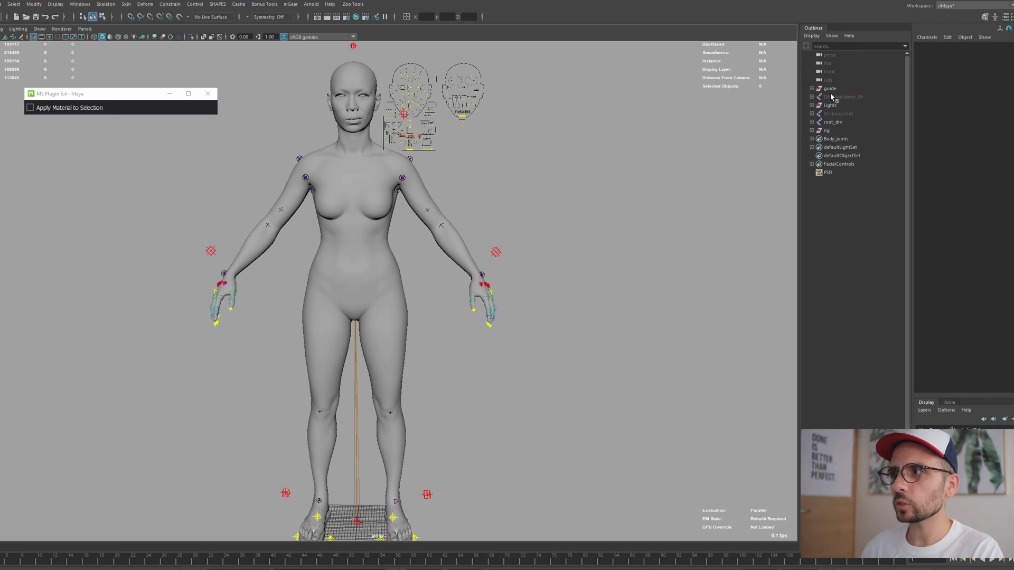
# Build the rig from the selected guide onto the existing driver joints and dismiss the build log.
pyautogui.click(828, 89)
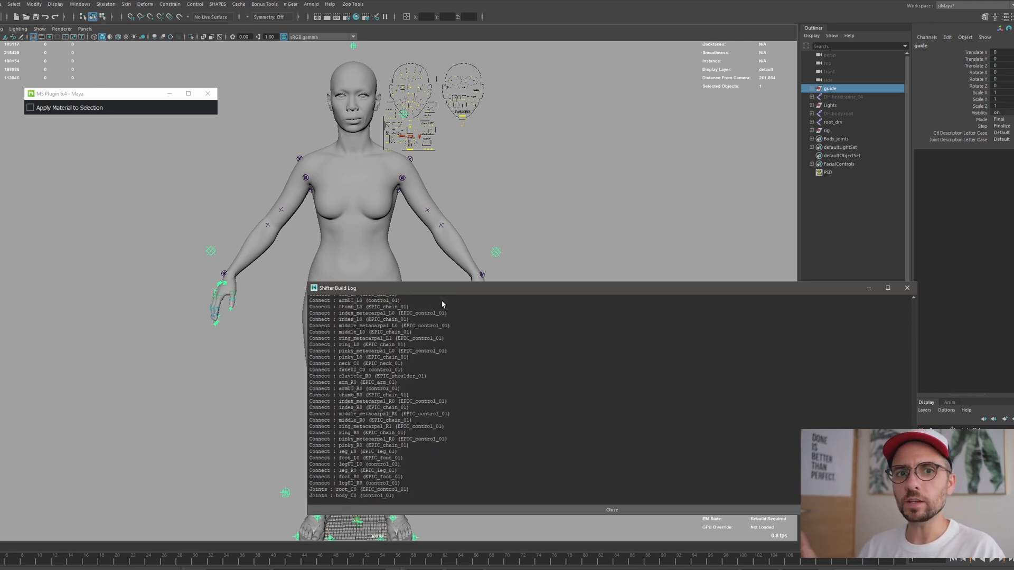
pyautogui.scroll(-3)
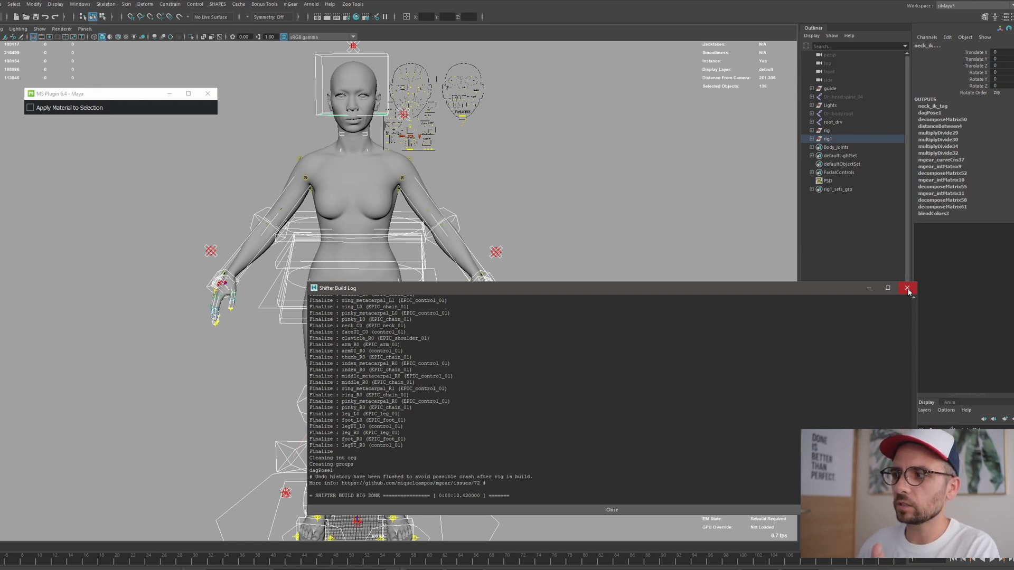
pyautogui.click(907, 287)
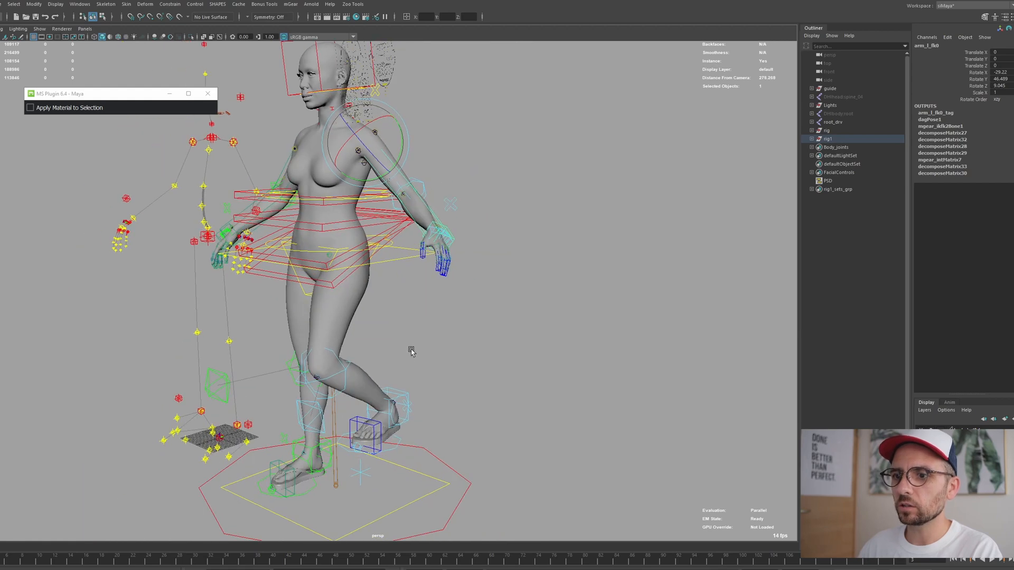
# Orbit the viewport around the character posed mid-stride with a raised knee.
pyautogui.moveTo(411, 353); pyautogui.dragTo(446, 365)
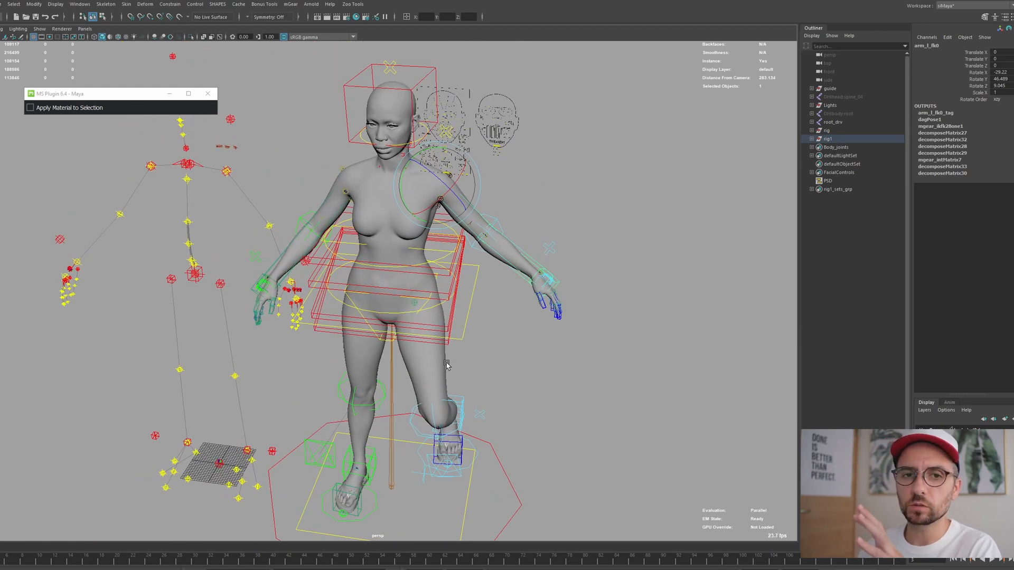